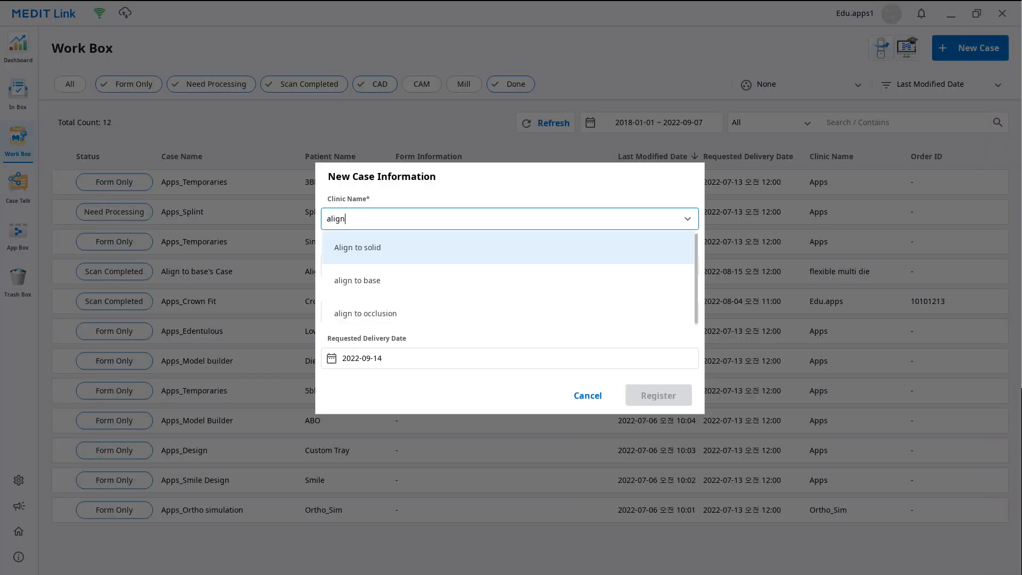
Register 'flexible multi die's Case' under the 'align to occlusion' clinic.
click(365, 314)
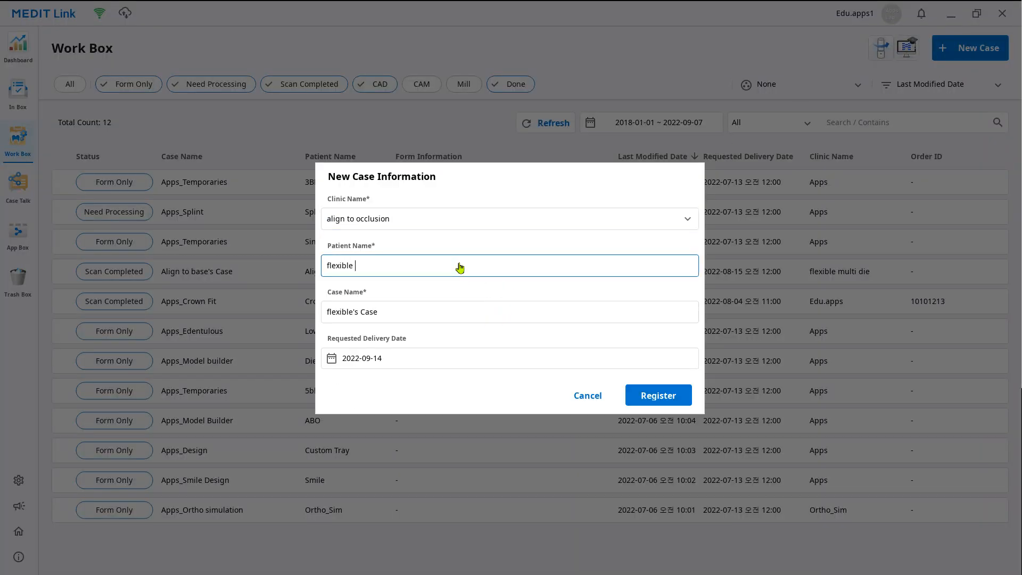
click(658, 395)
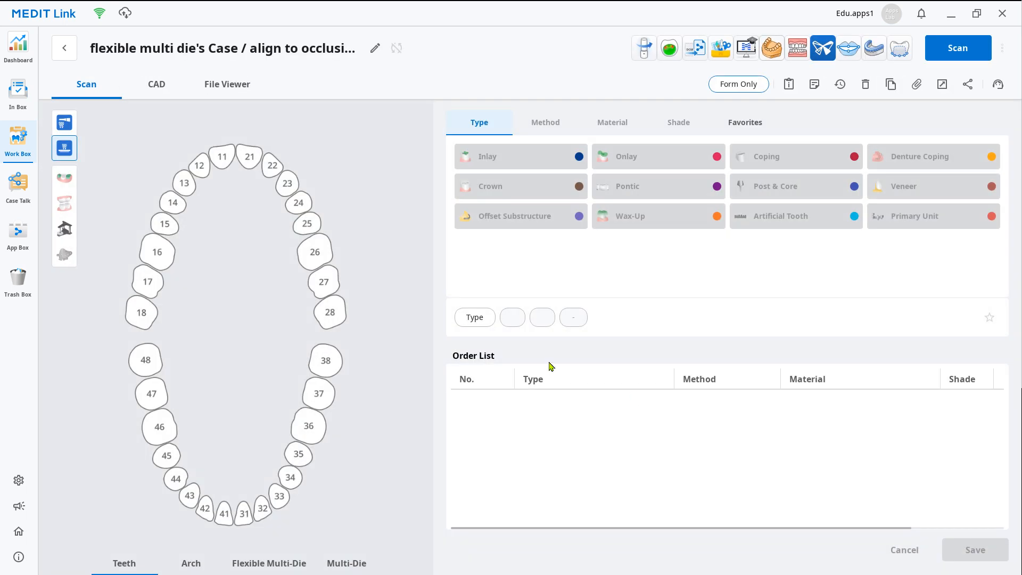
Order a 15–17 zirconia bridge (crowns 15 and 17, pontic 16) and start scanning.
click(490, 186)
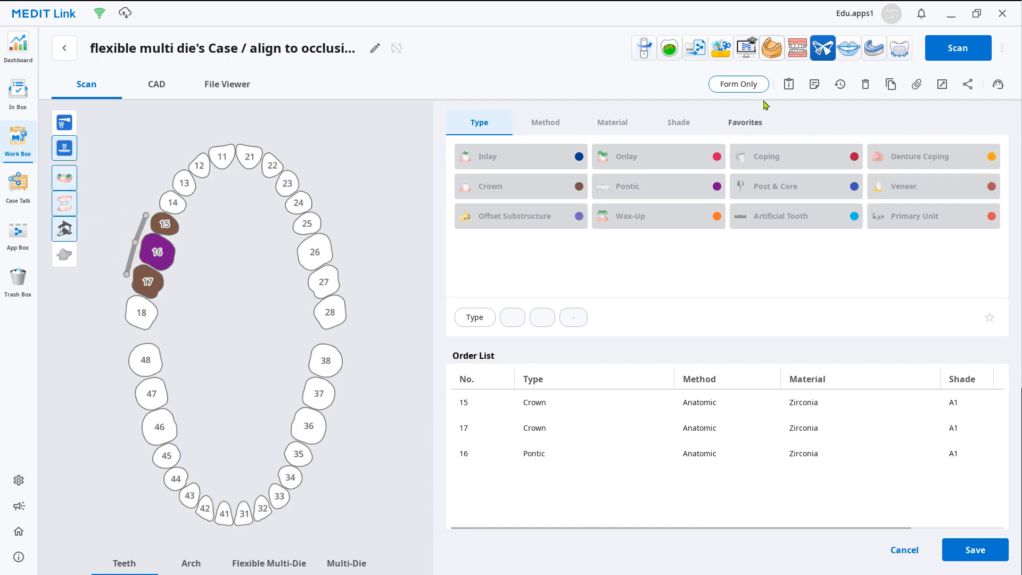
click(958, 47)
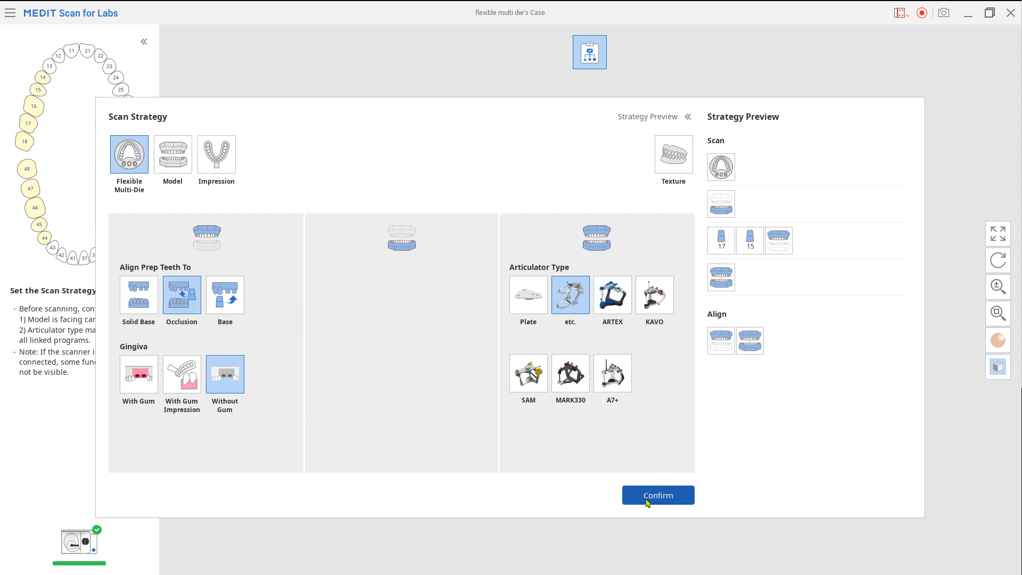
Confirm the flexible multi-die scan strategy to begin scanning the die base.
click(658, 495)
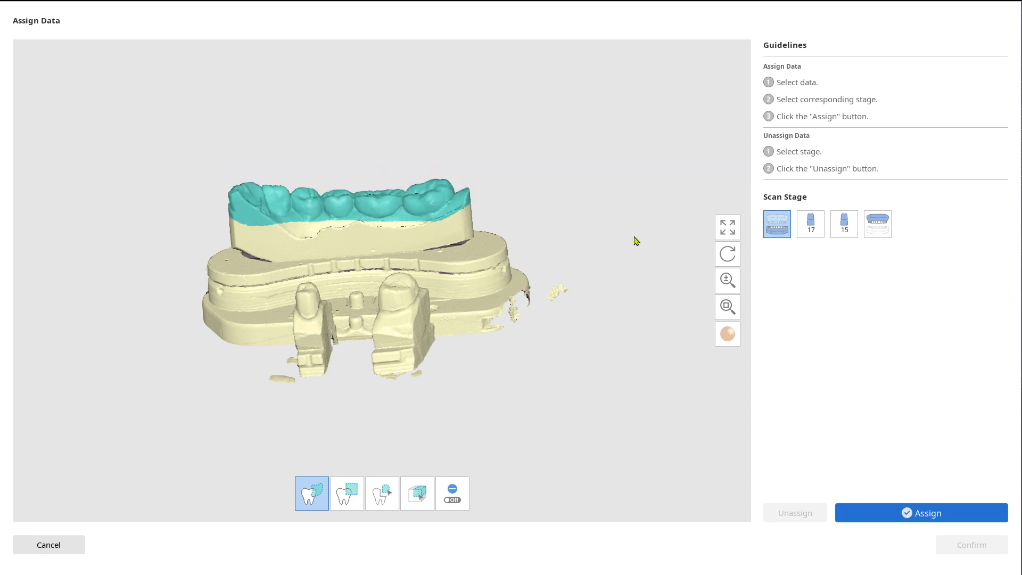
Assign the teal base data and the tooth 17 die data to their stages.
click(810, 224)
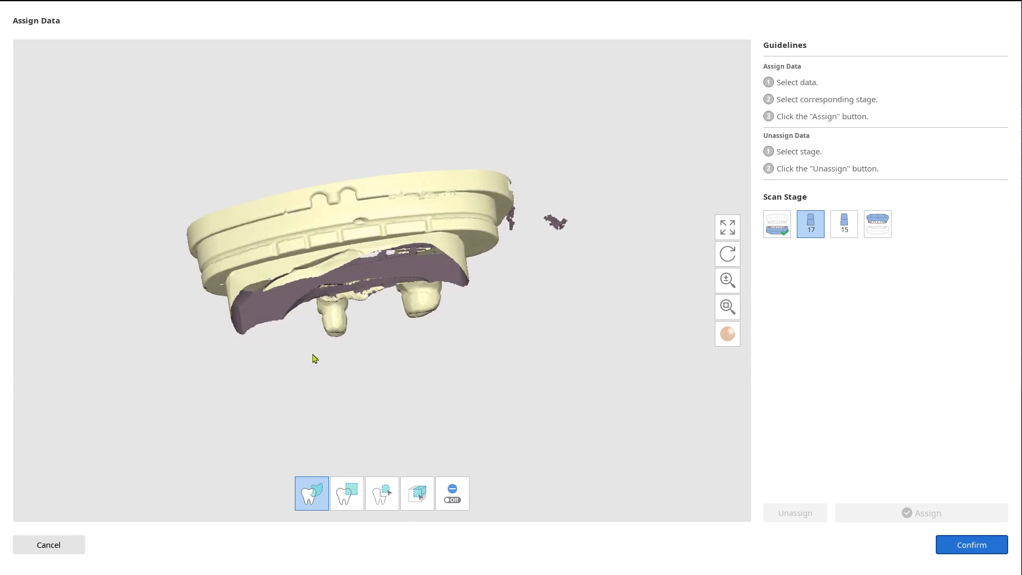
drag(314, 358, 307, 317)
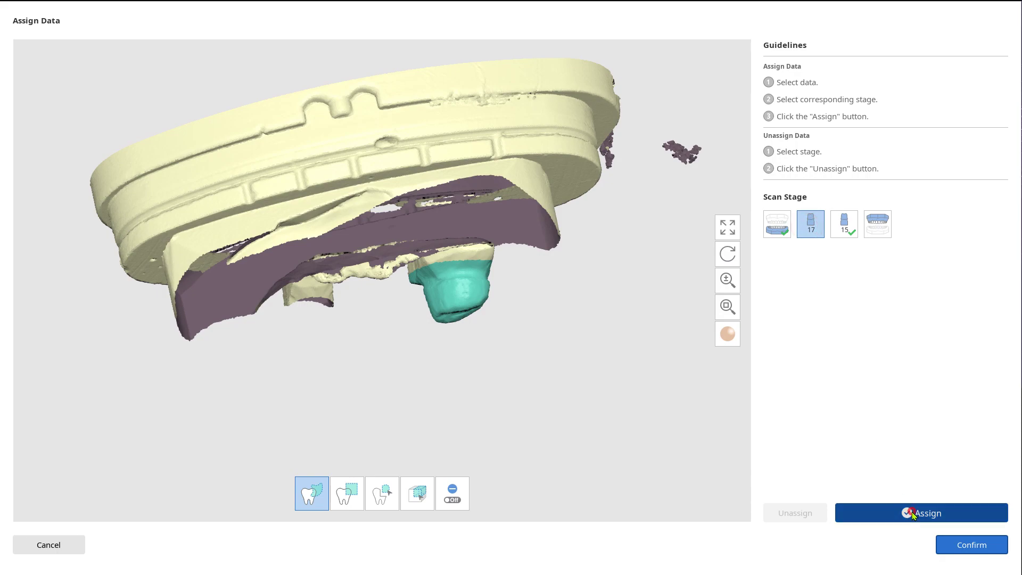
click(971, 545)
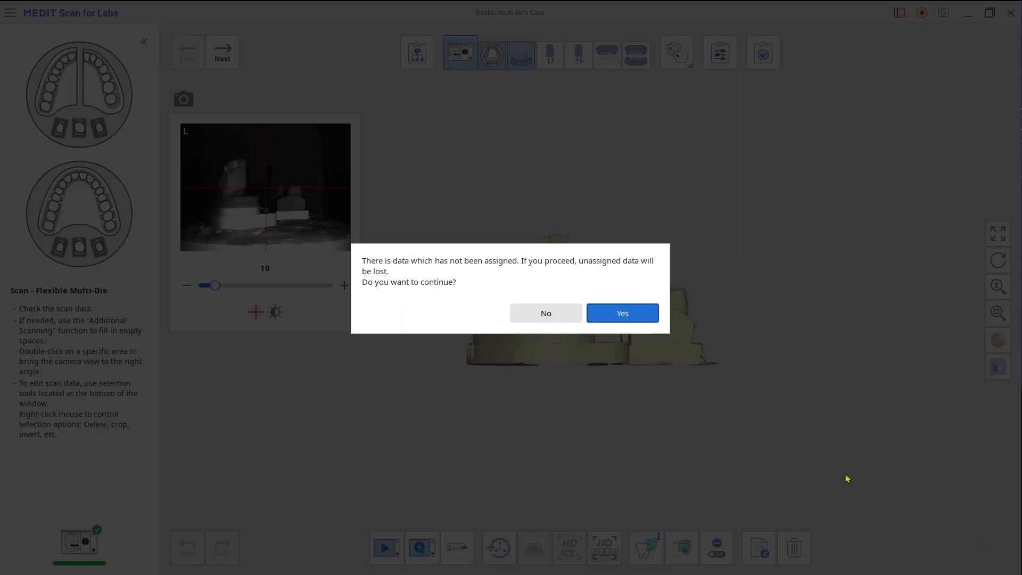
Discard the unassigned data and scan the maxillary model through to data assignment.
click(622, 313)
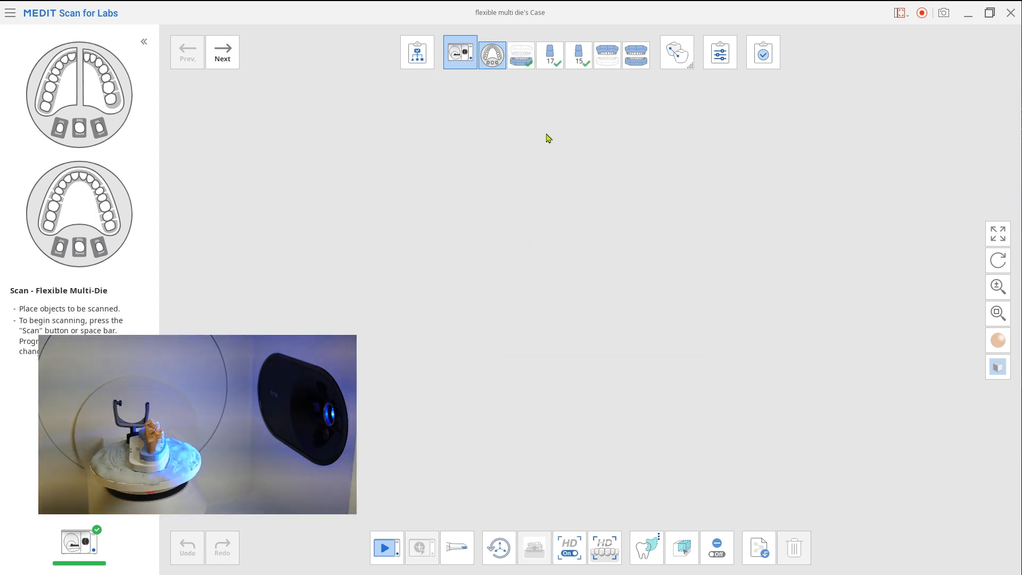
click(386, 548)
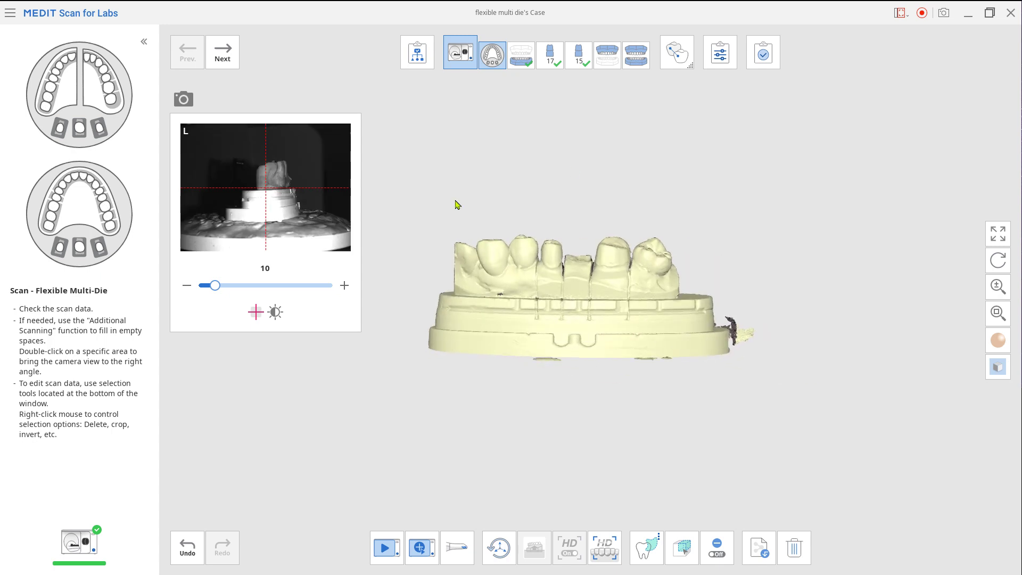
click(607, 53)
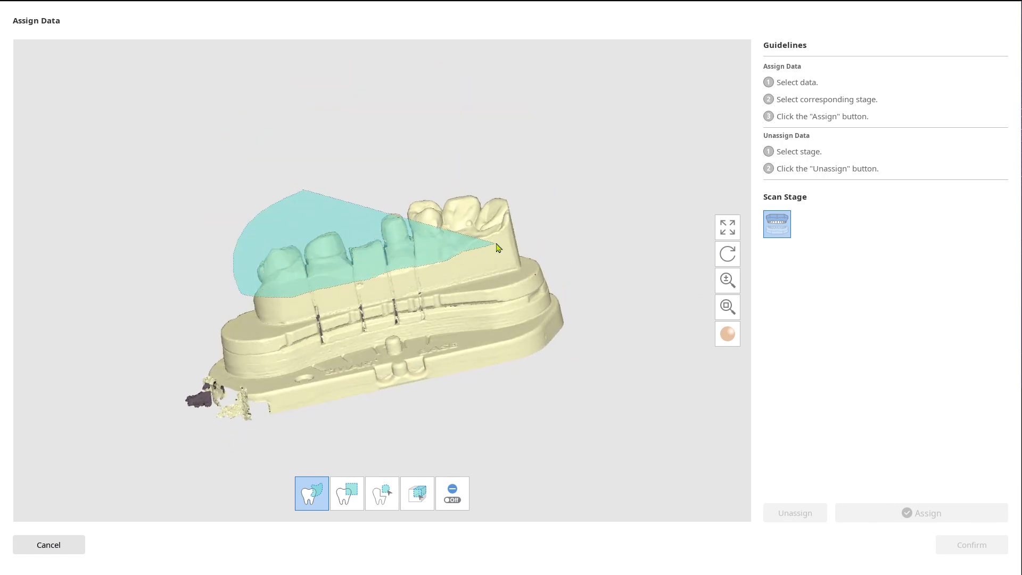
Assign the outlined maxillary tooth area to its stage and continue to the next model.
click(927, 513)
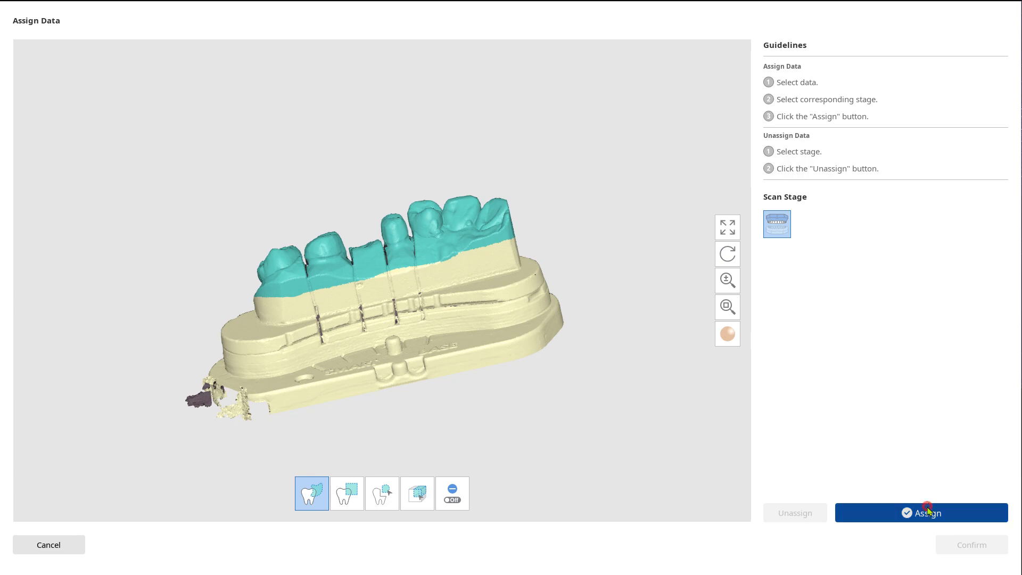
click(927, 513)
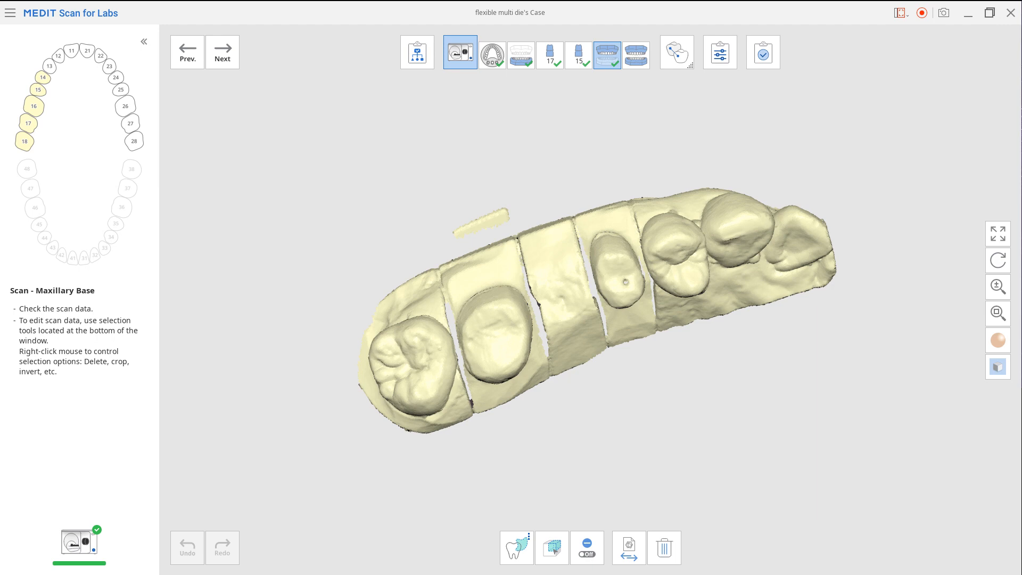
click(636, 55)
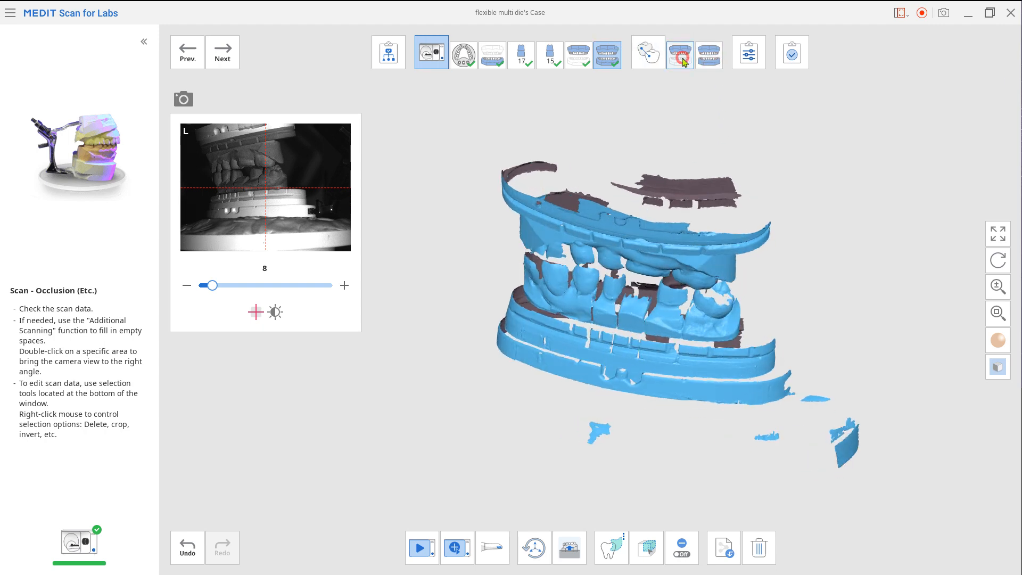
Accept the automatic occlusion alignment of both bases and display all scan data.
click(648, 52)
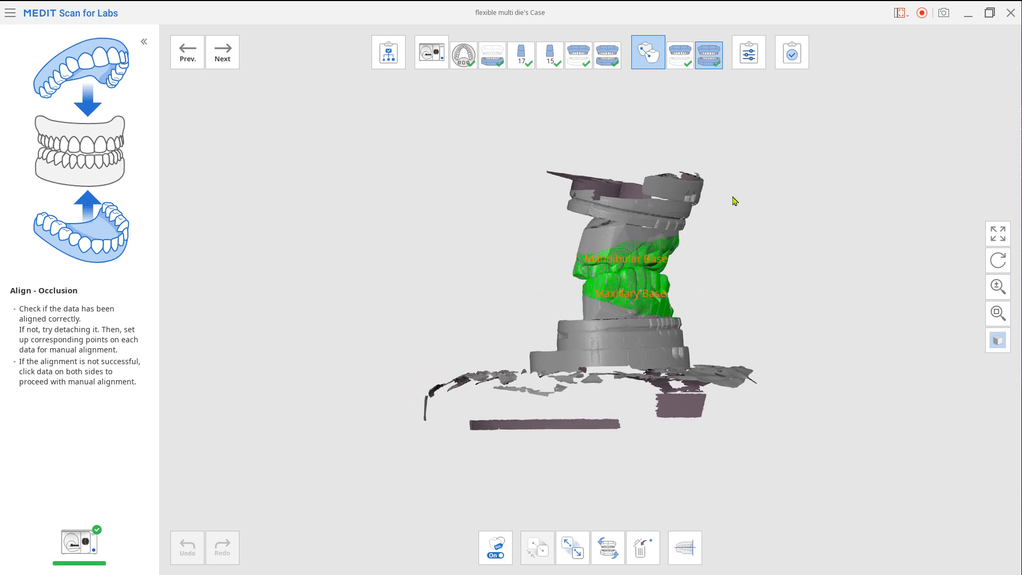
click(749, 52)
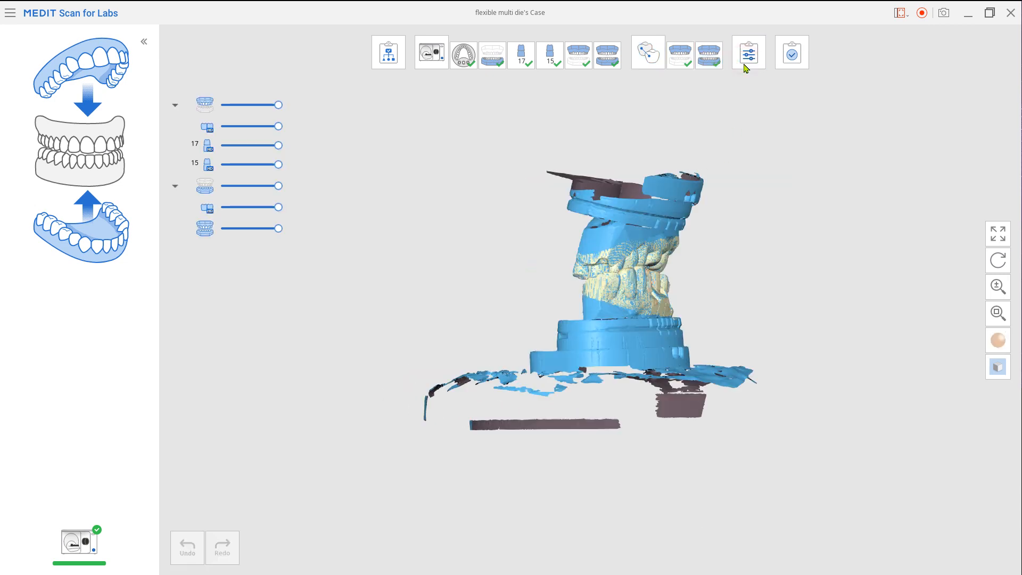
click(749, 51)
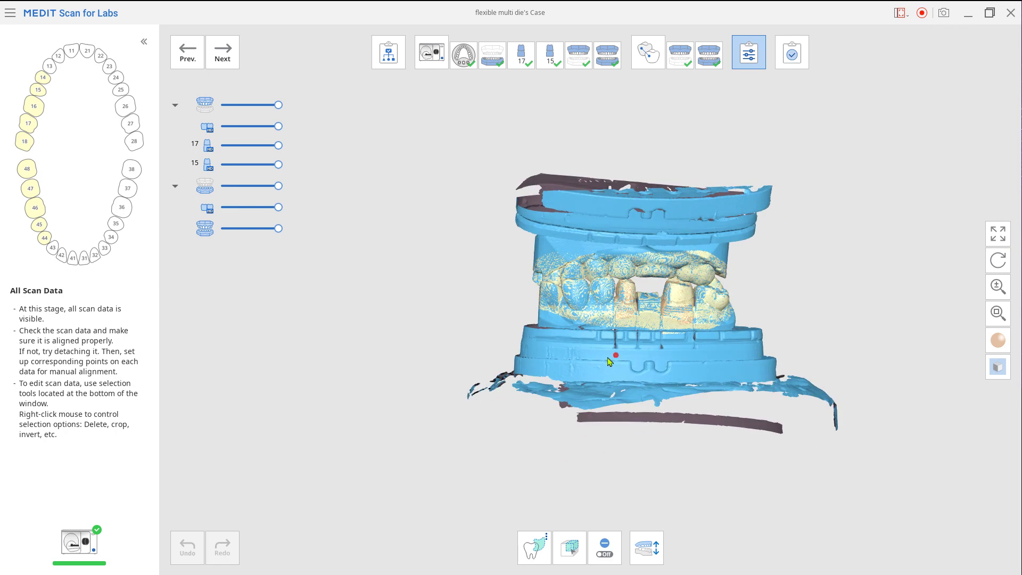